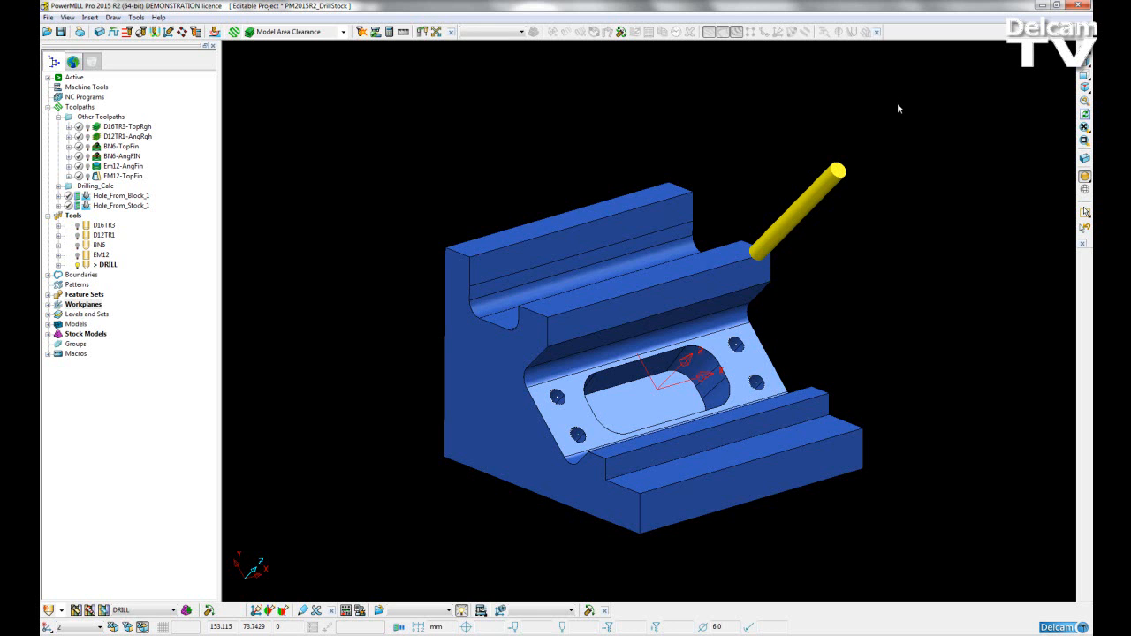
mouse_move(385, 205)
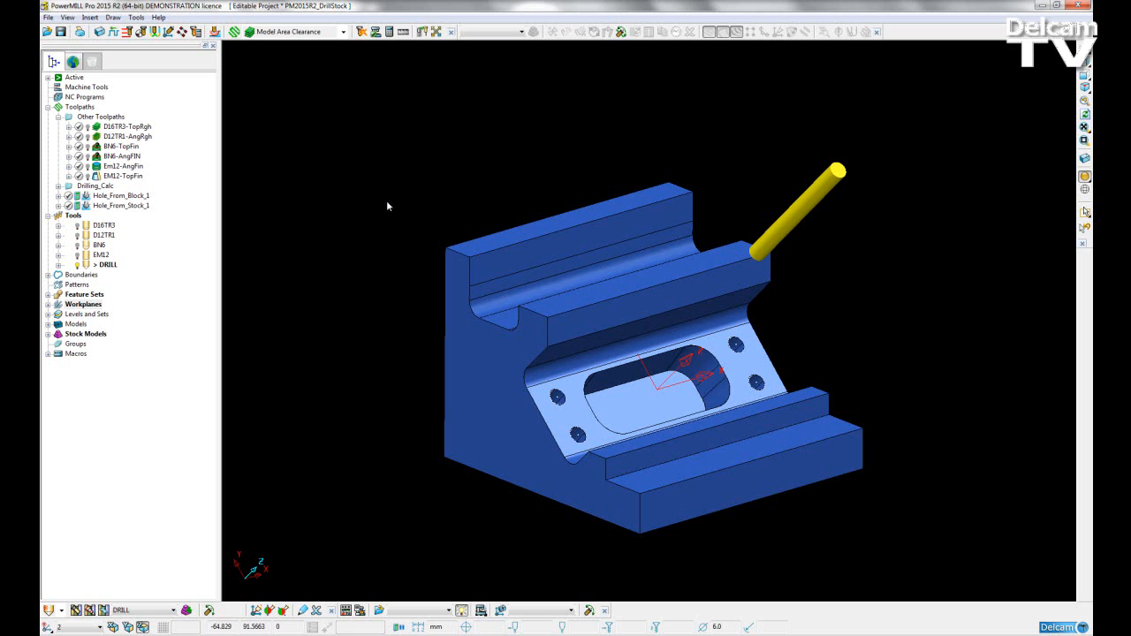
mouse_move(387, 209)
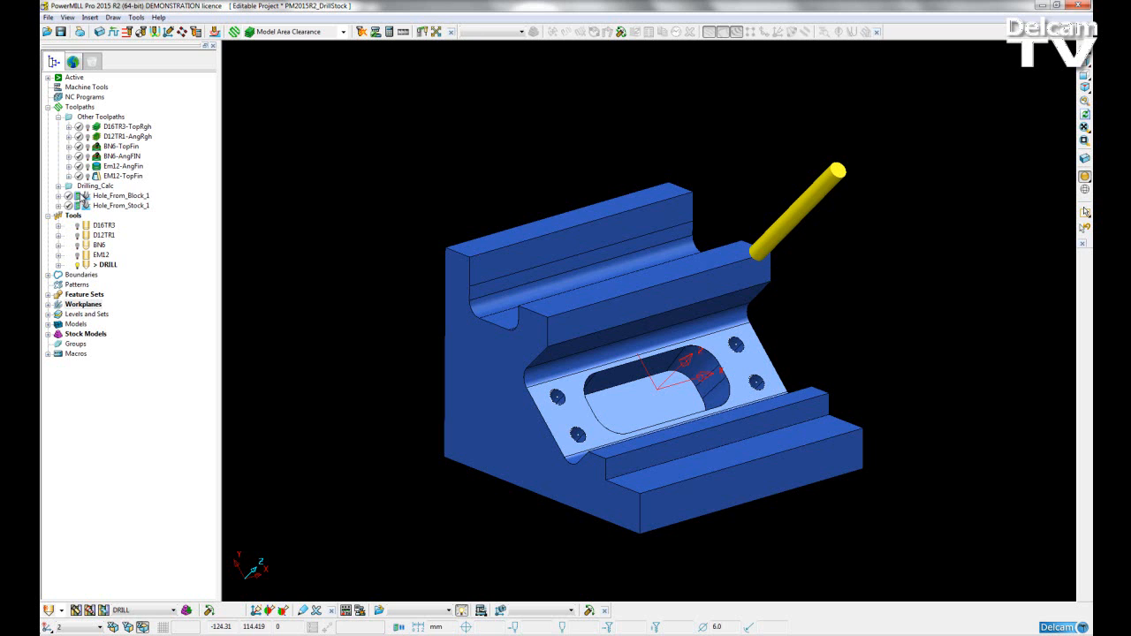
Activate the Hole_From_Block_1 drilling toolpath in the Explorer tree.
left_click(127, 195)
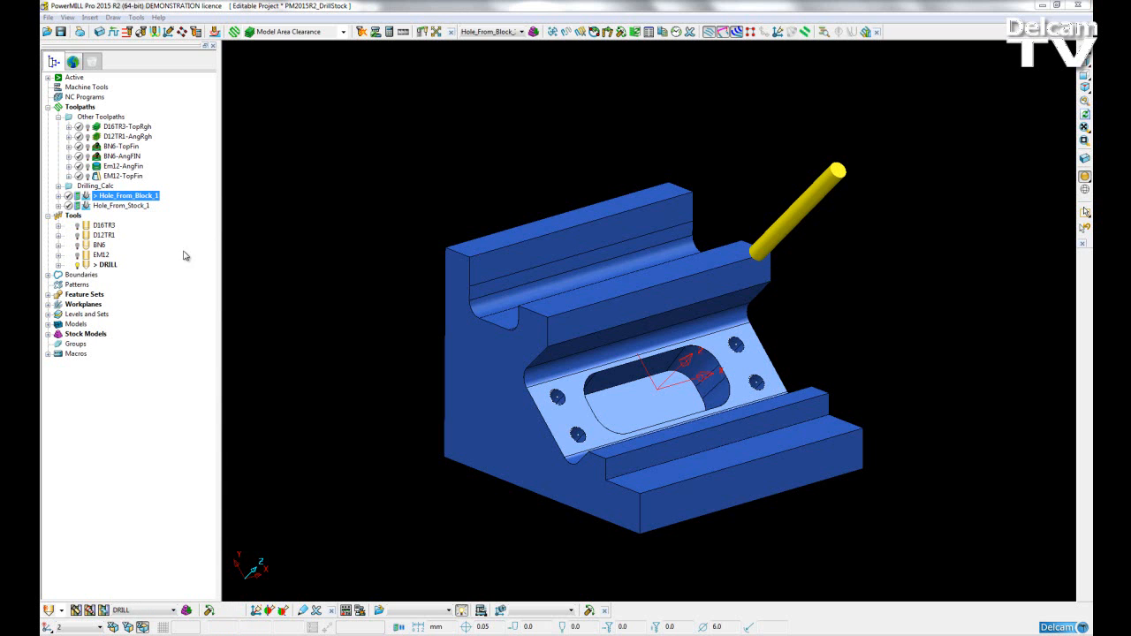
Review Hole_From_Block_1's drilling settings, leaving Define top by on Block.
double_click(125, 195)
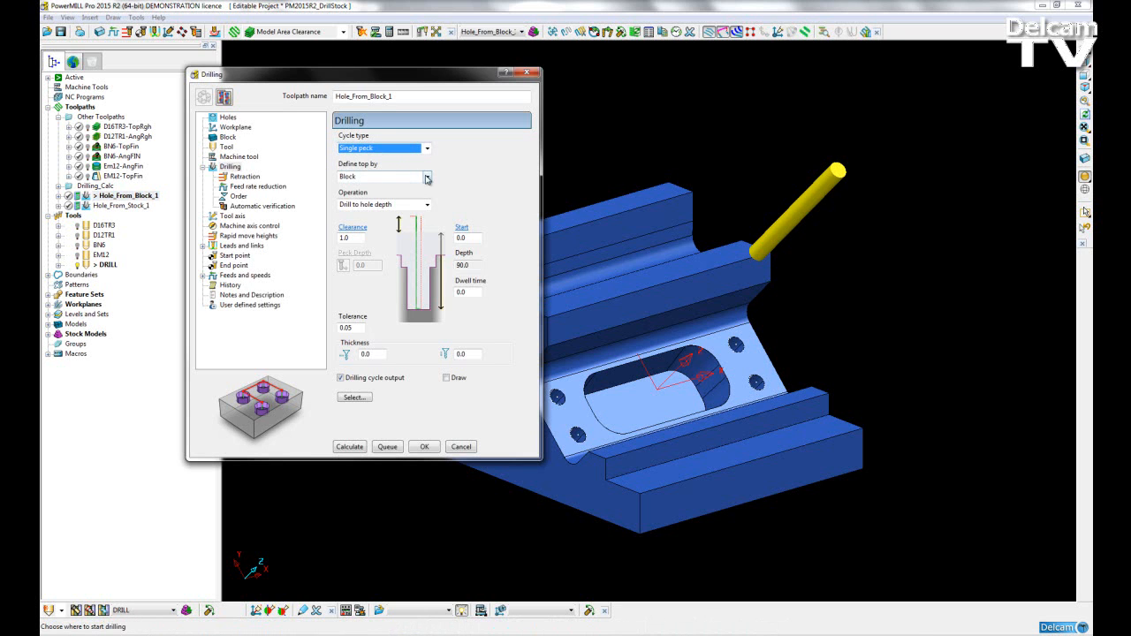
left_click(427, 176)
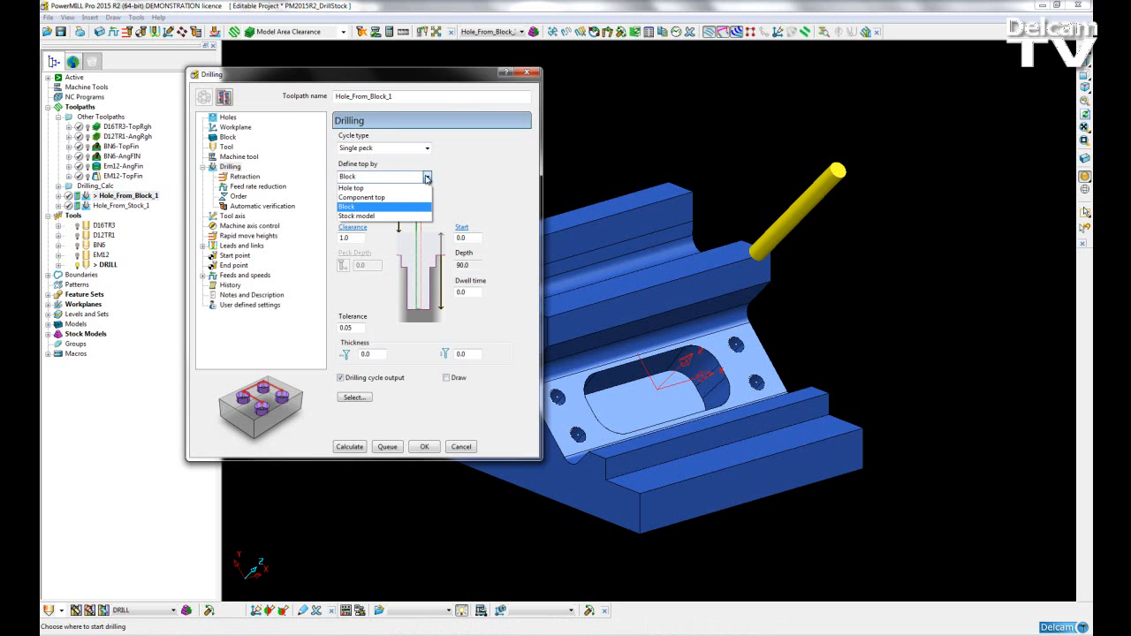
mouse_move(361, 198)
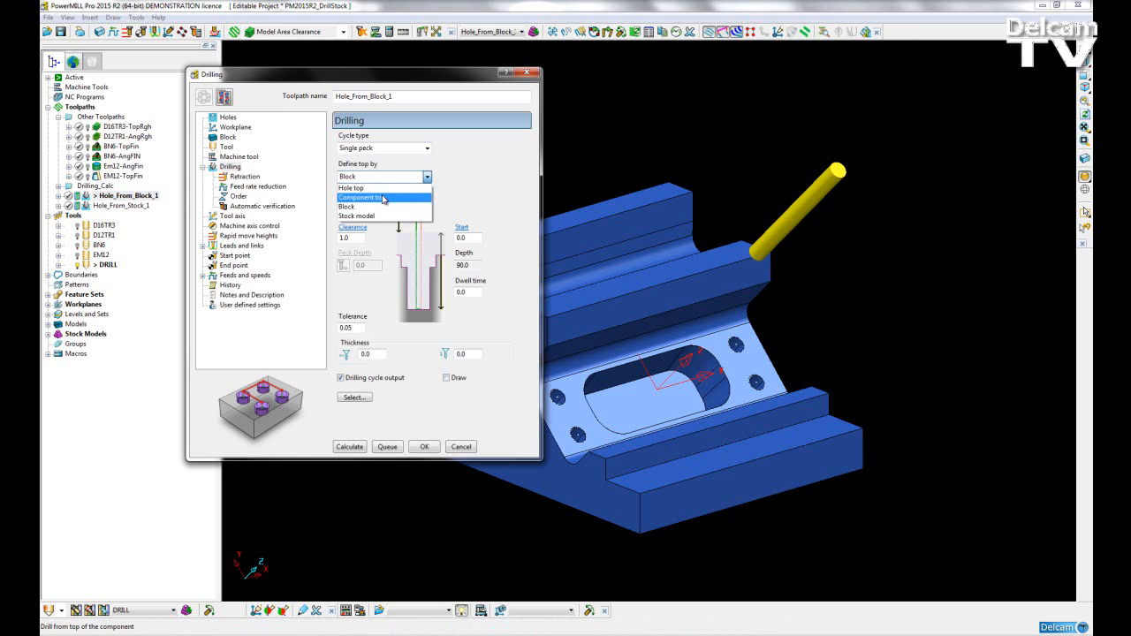
mouse_move(357, 215)
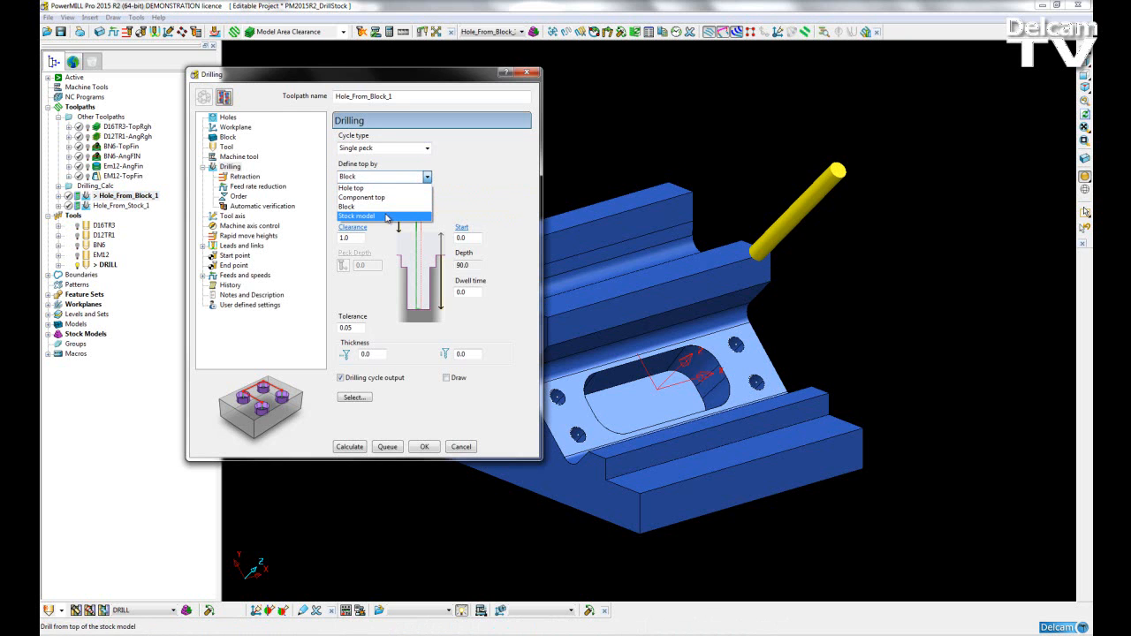
mouse_move(384, 219)
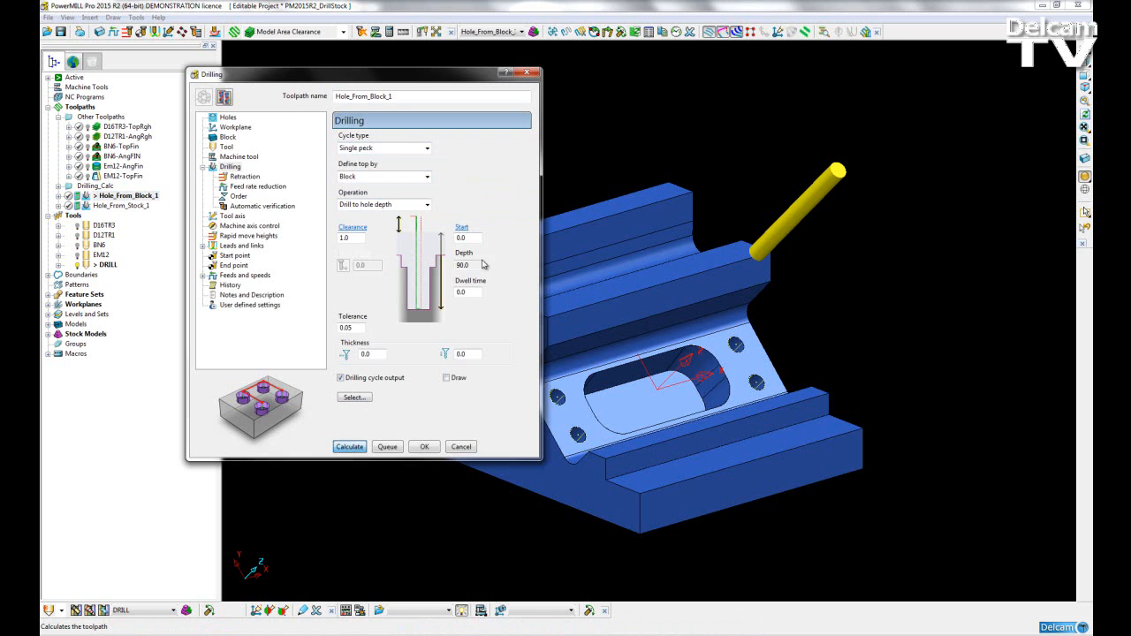
Recalculate Hole_From_Block_1 and inspect its long drill moves from the block top.
left_click(350, 446)
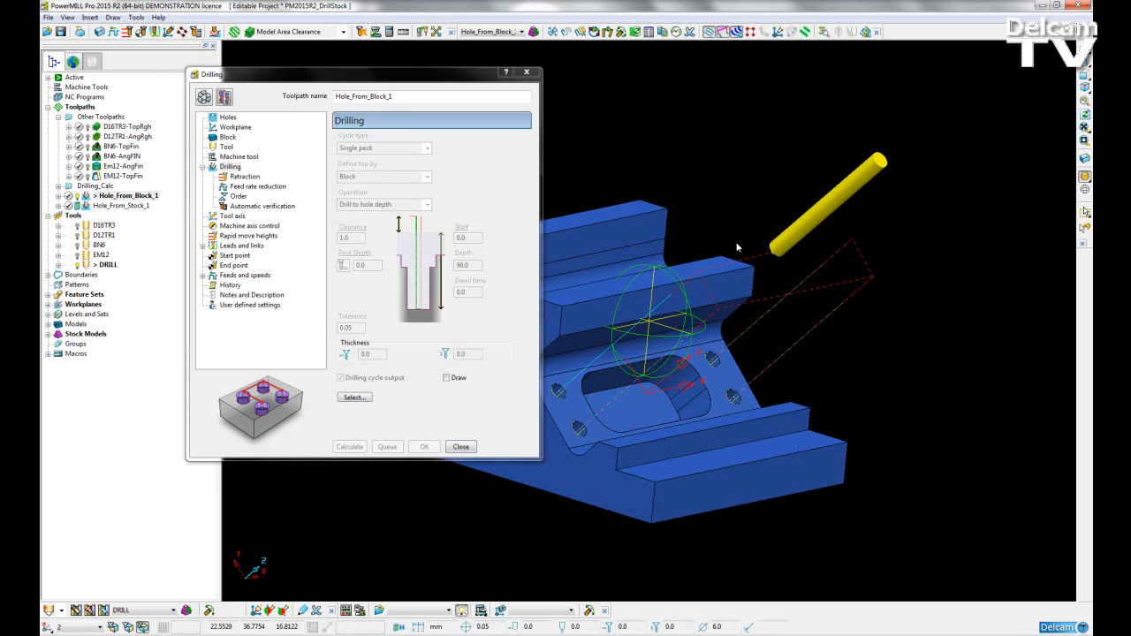
left_click(459, 445)
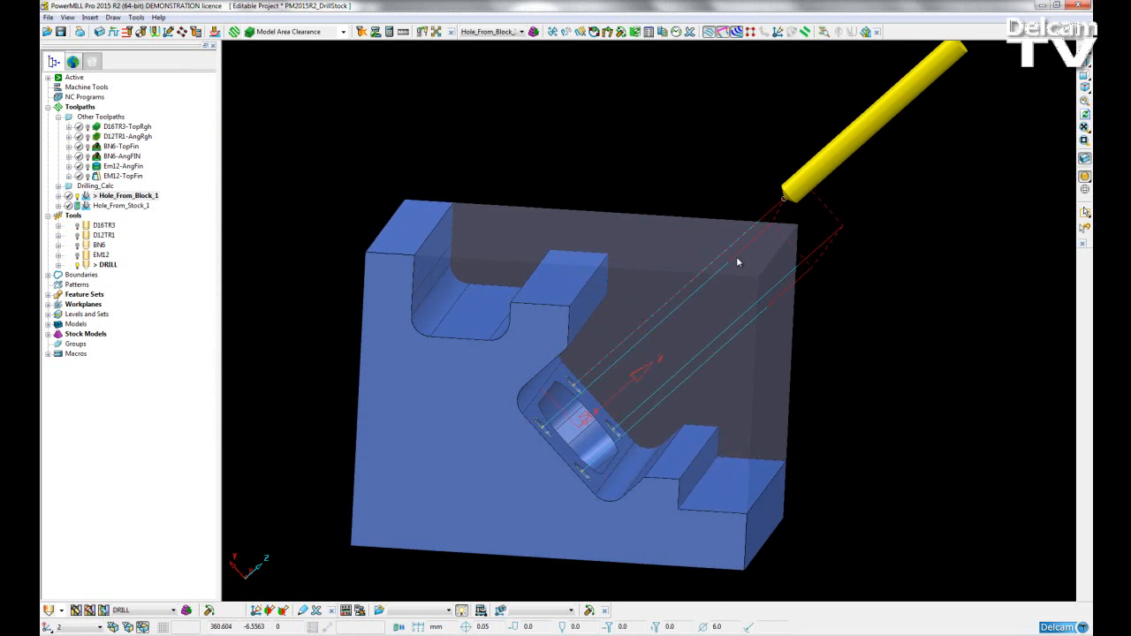
mouse_move(565, 405)
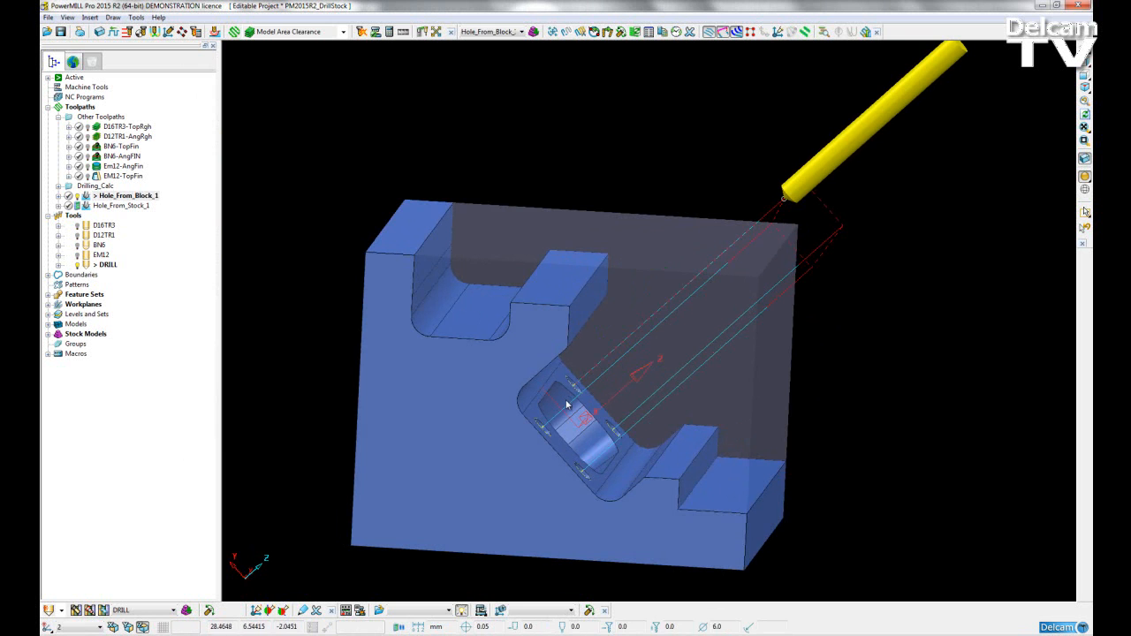
left_click_drag(568, 403, 435, 467)
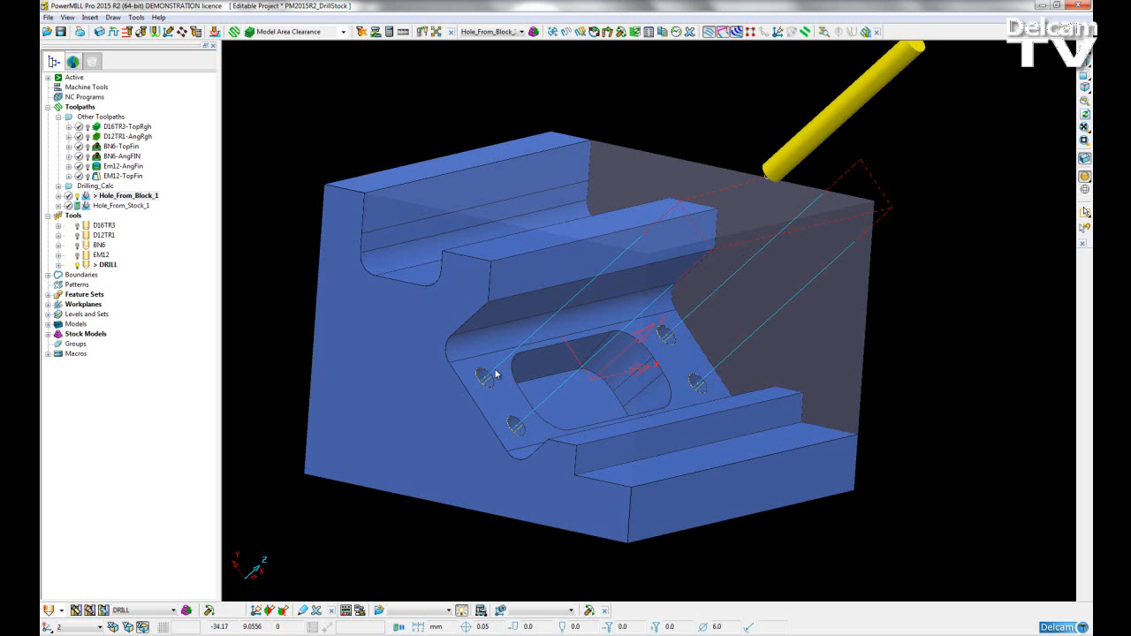
mouse_move(488, 389)
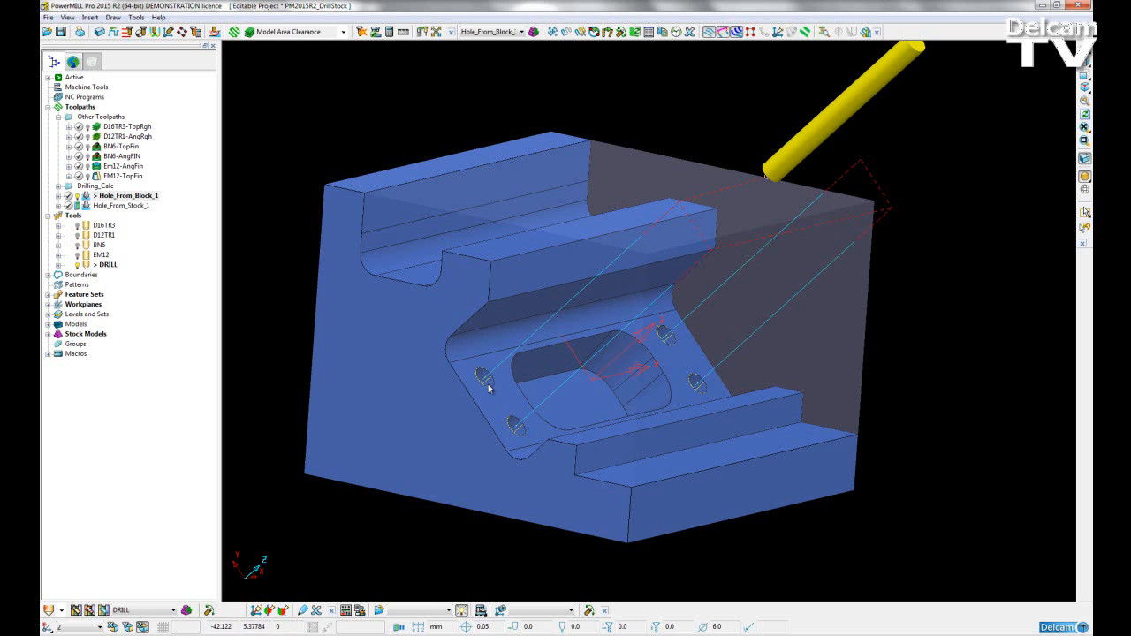
mouse_move(952, 254)
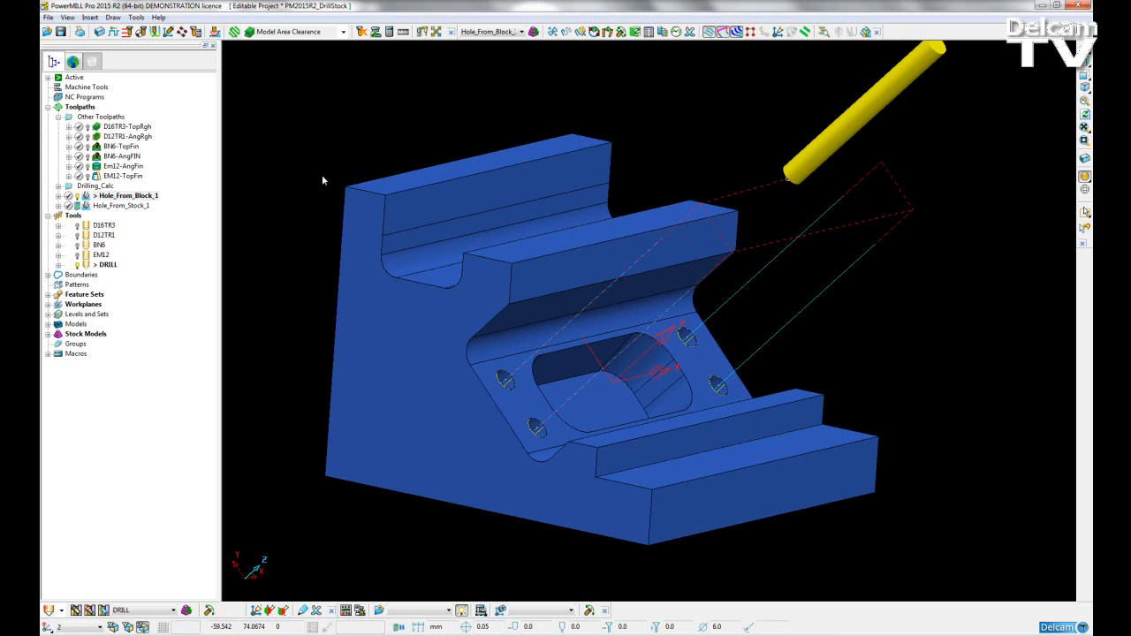
Activate Hole_From_Stock_1 and define its hole top by the stock model.
left_click(124, 205)
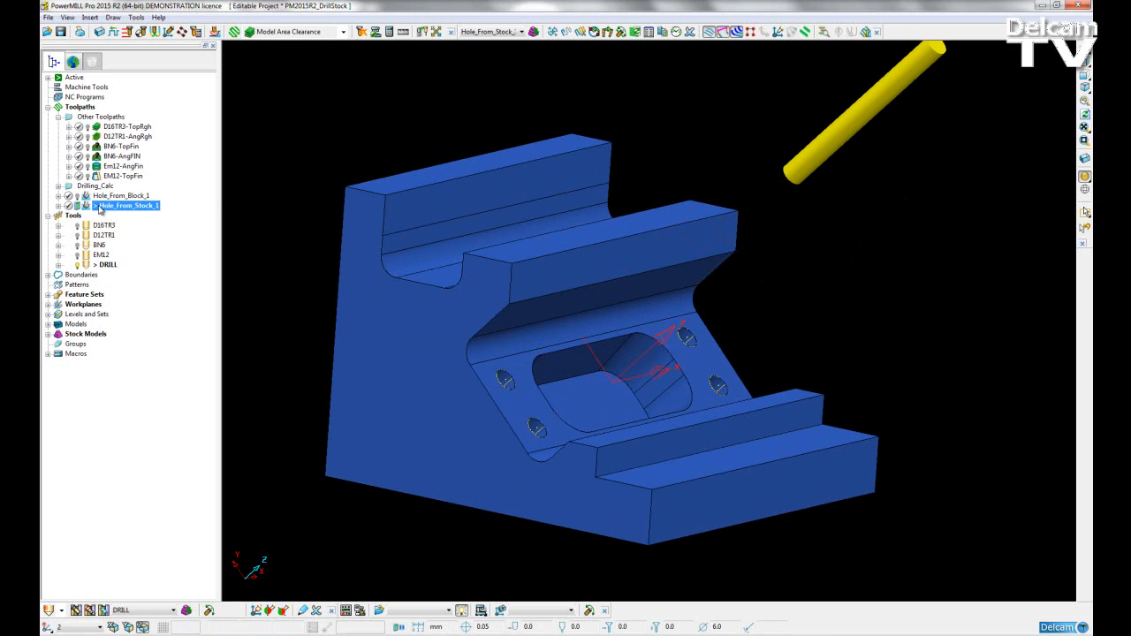
mouse_move(244, 170)
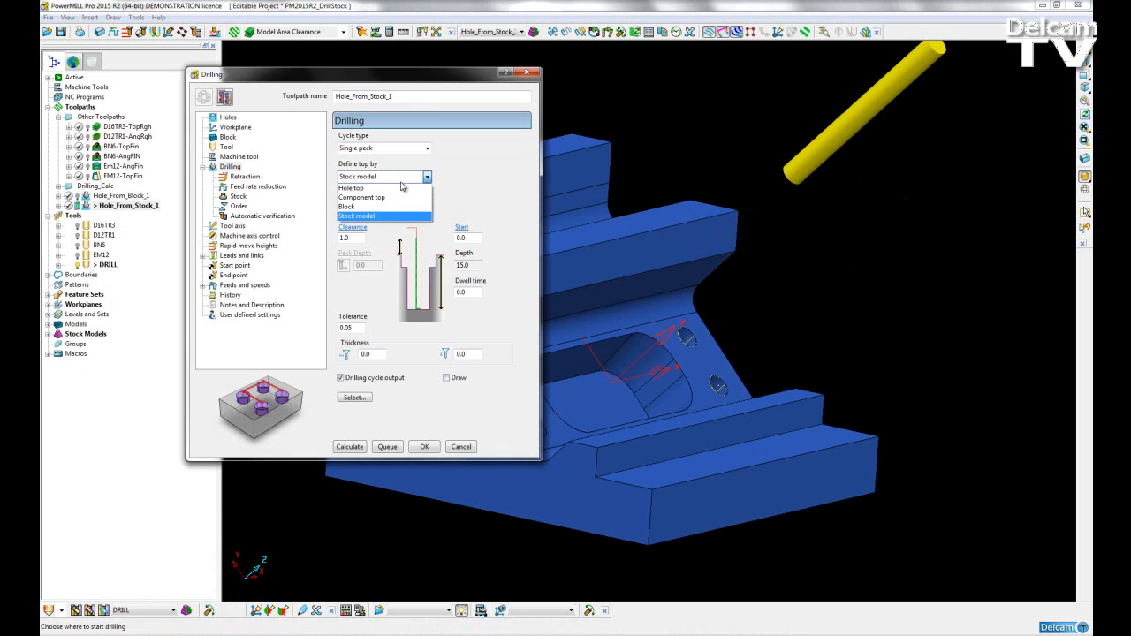
left_click(357, 216)
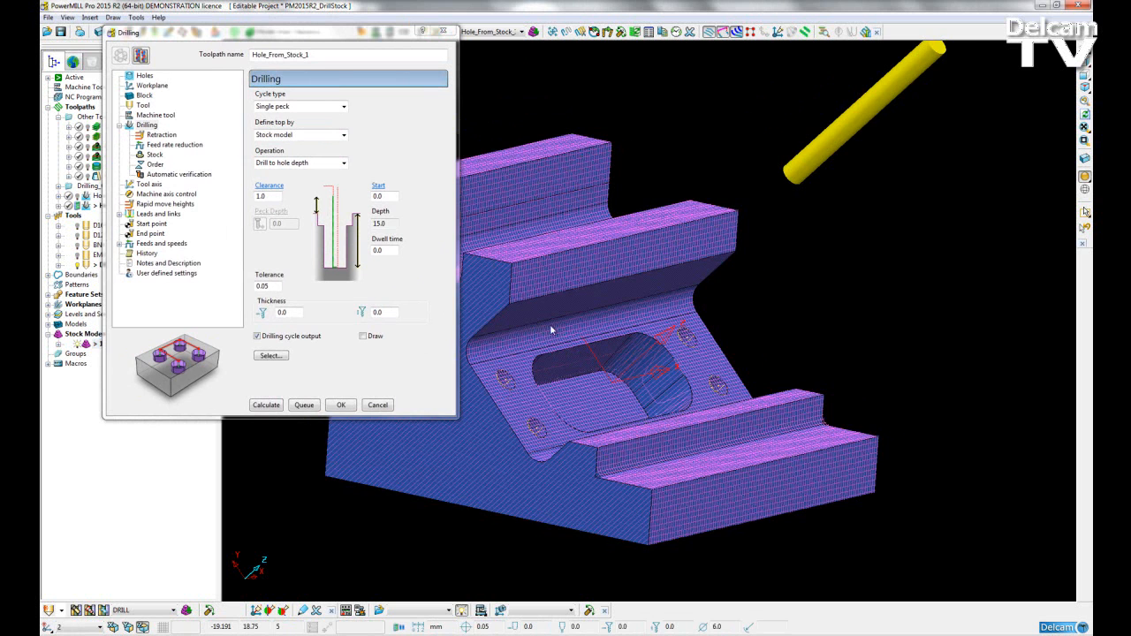
Display the stock model shaded and define the hole tops by the stock model.
right_click(97, 343)
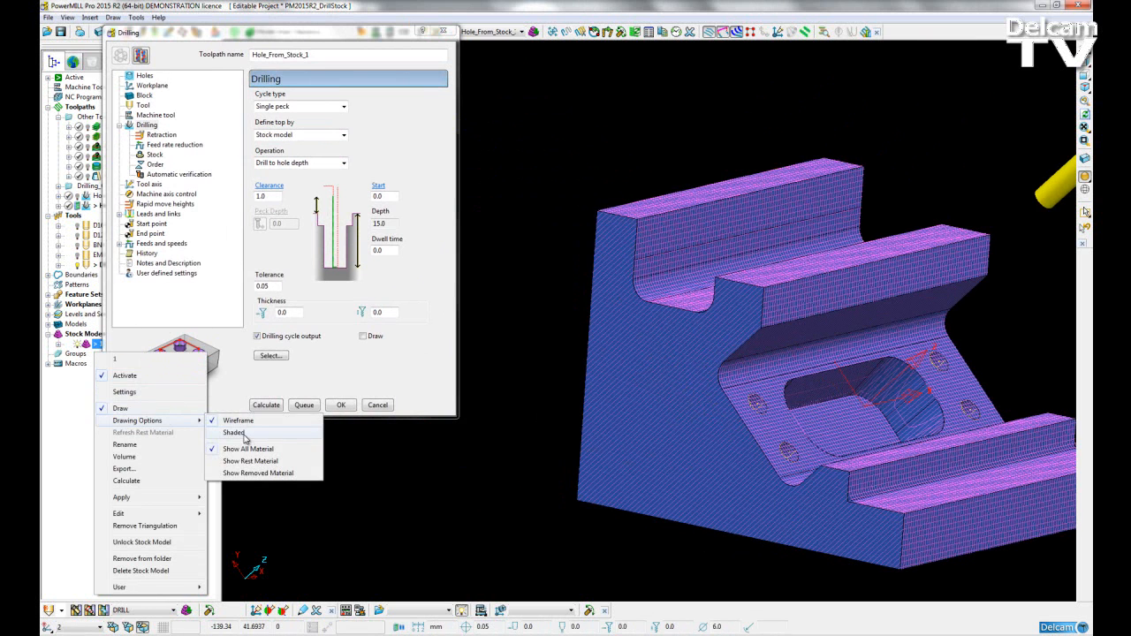
left_click(233, 431)
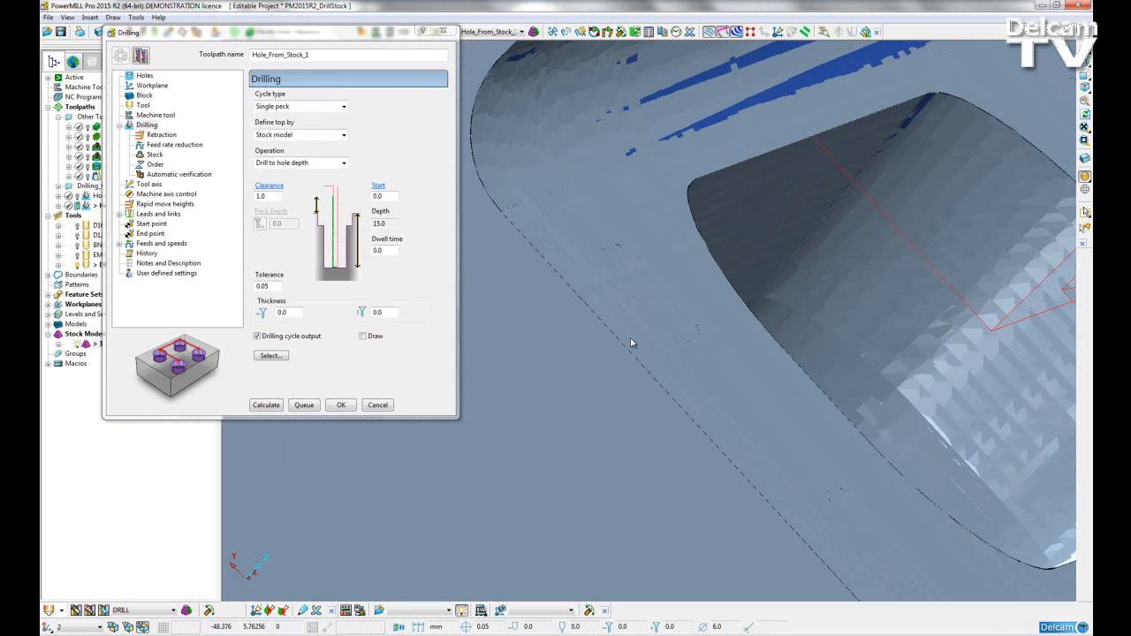
mouse_move(628, 265)
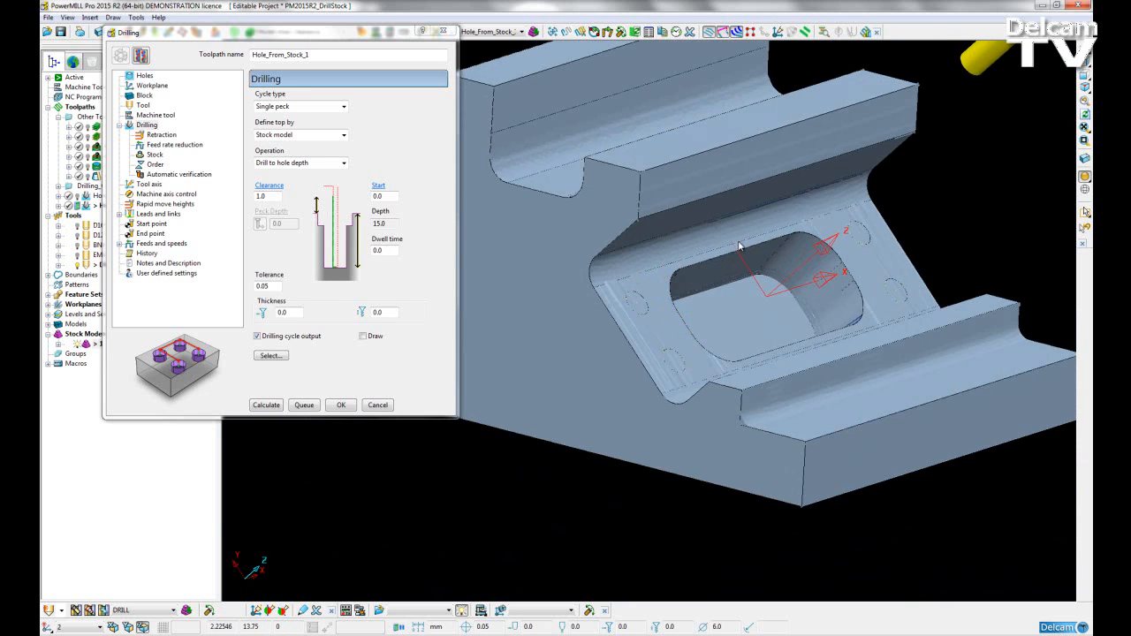
left_click_drag(739, 248, 710, 265)
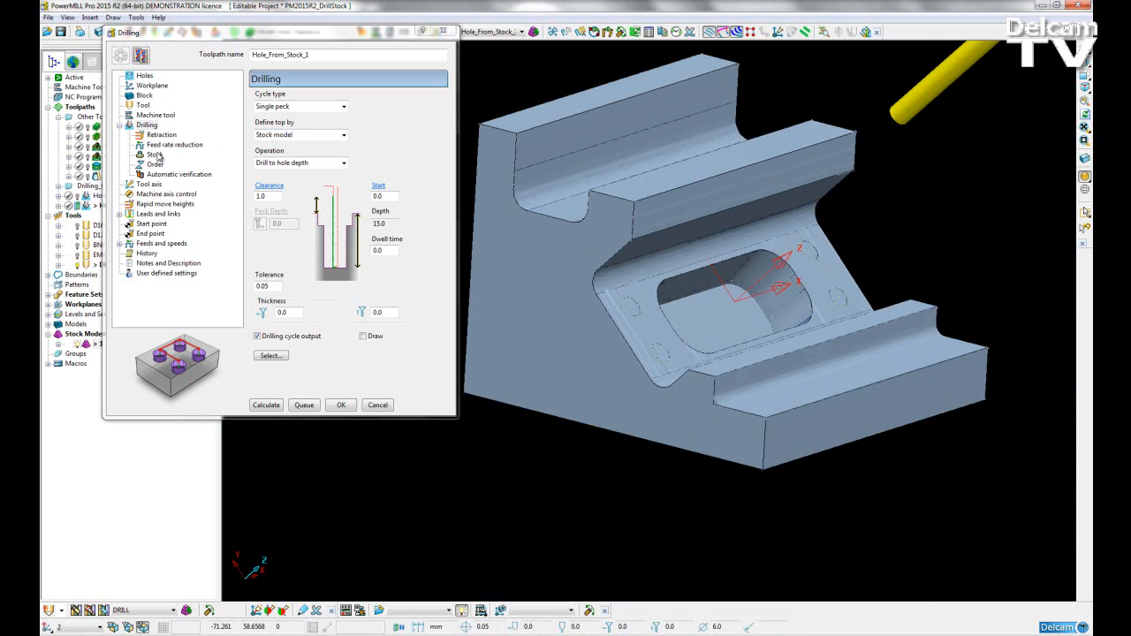
left_click(300, 134)
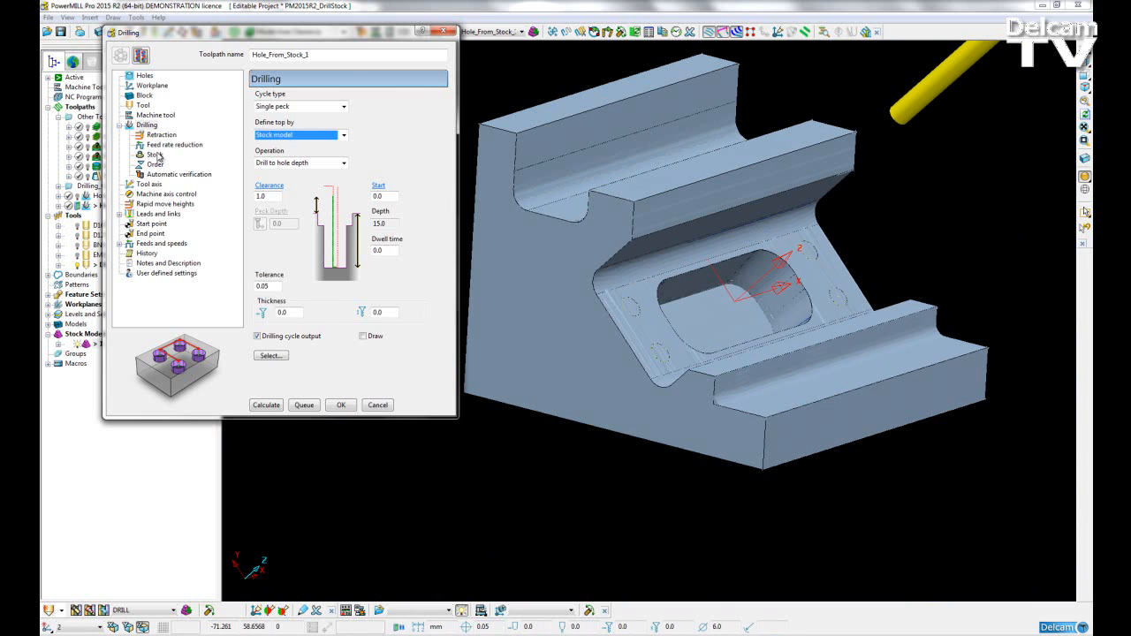
Assign stock model 1 in its Em12-AngFin state to the drilling toolpath.
left_click(154, 156)
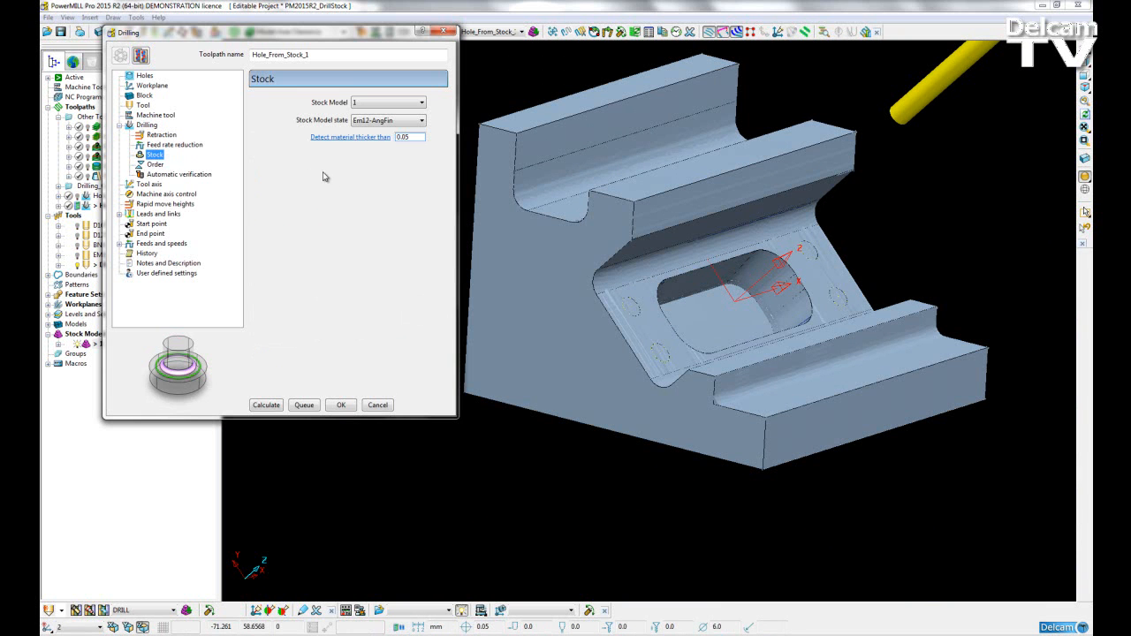
left_click(421, 101)
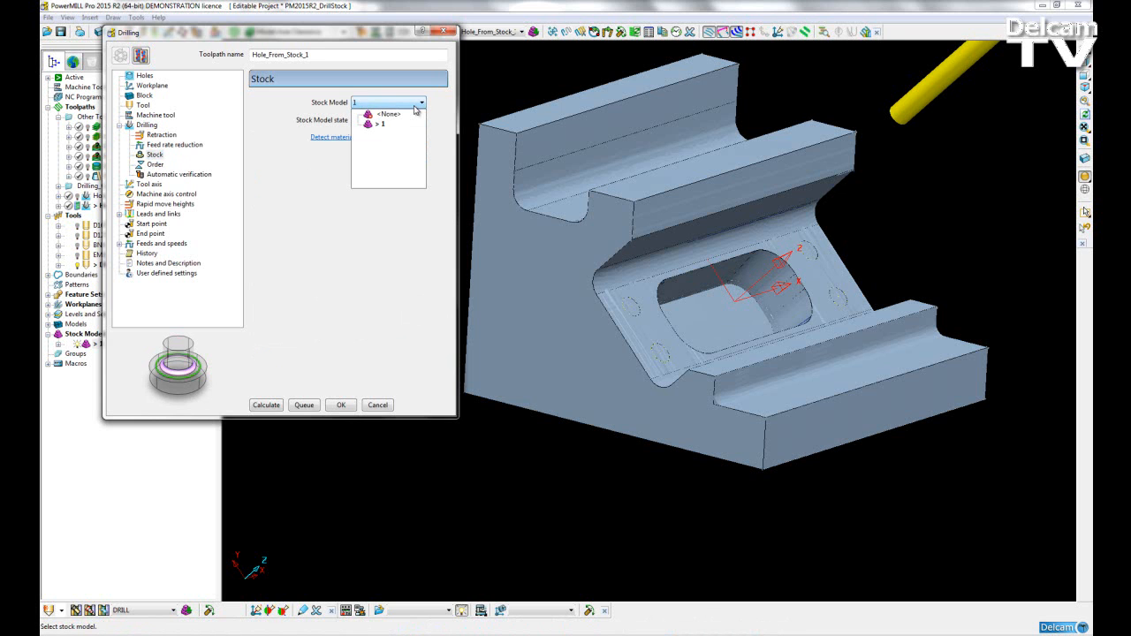
left_click(421, 120)
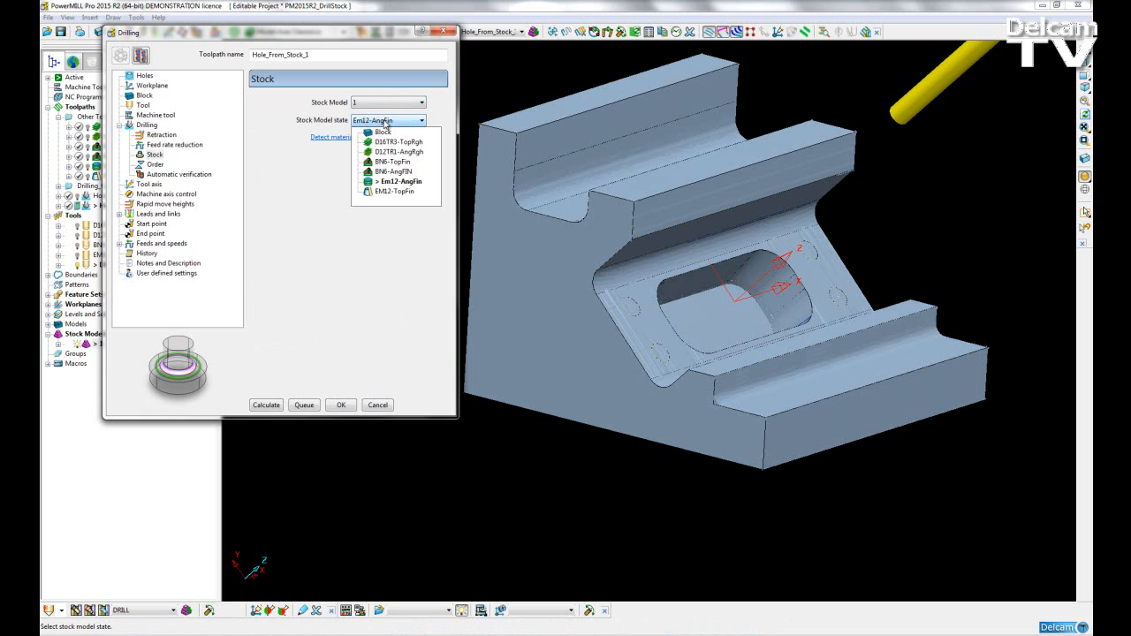
left_click(399, 180)
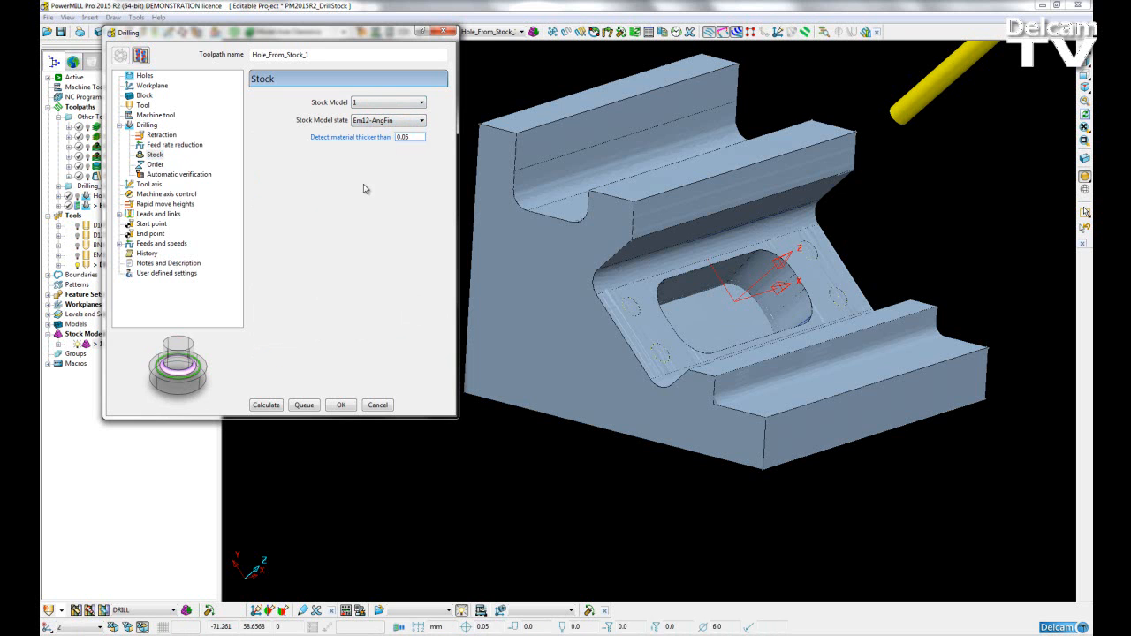
mouse_move(384, 180)
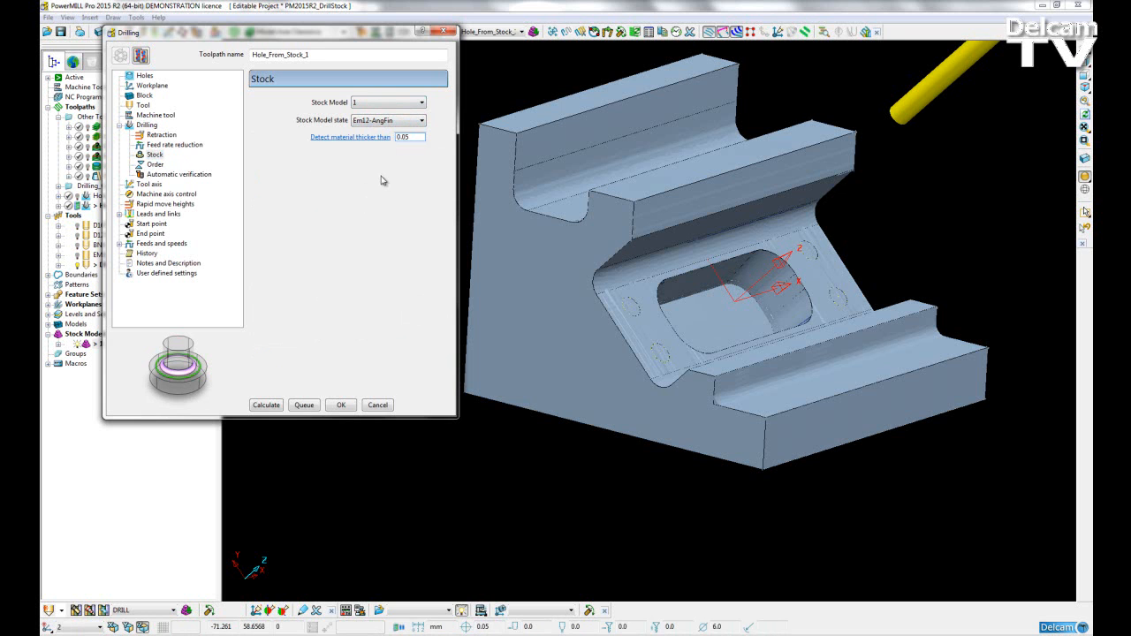
left_click(265, 404)
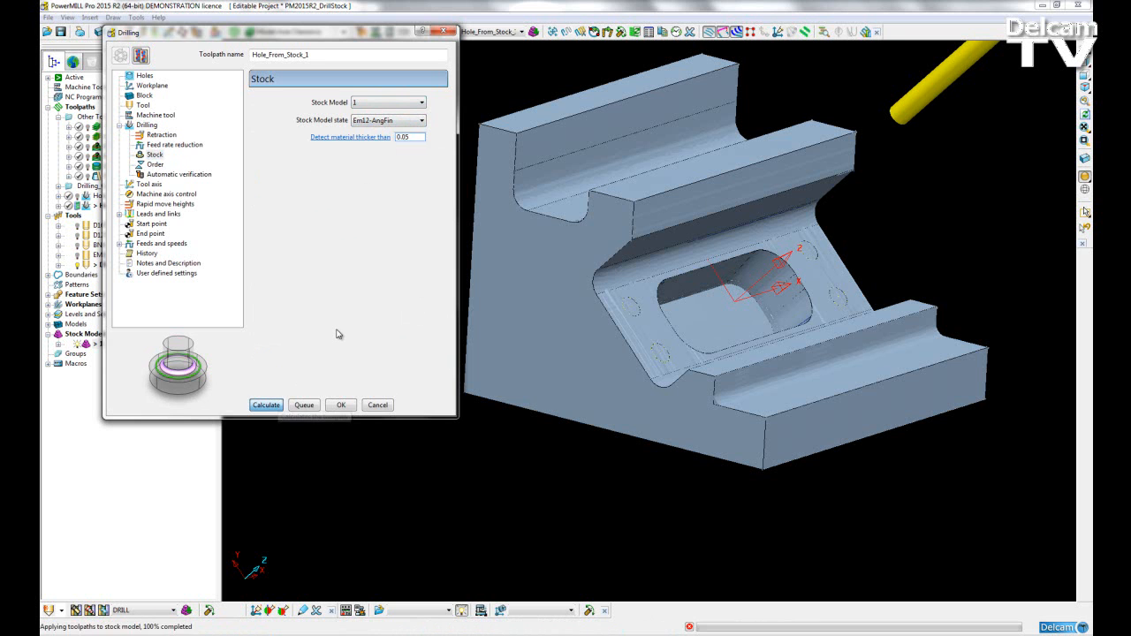
Calculate the stock-based drilling toolpath, showing red drill moves in the angled-face hole.
left_click(265, 405)
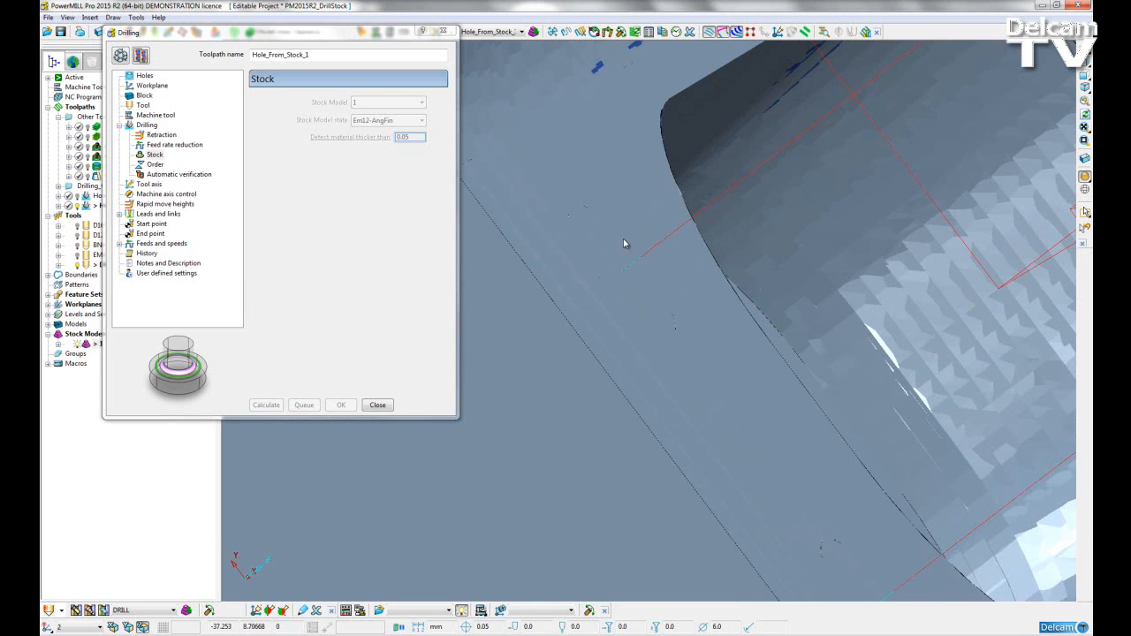
mouse_move(562, 318)
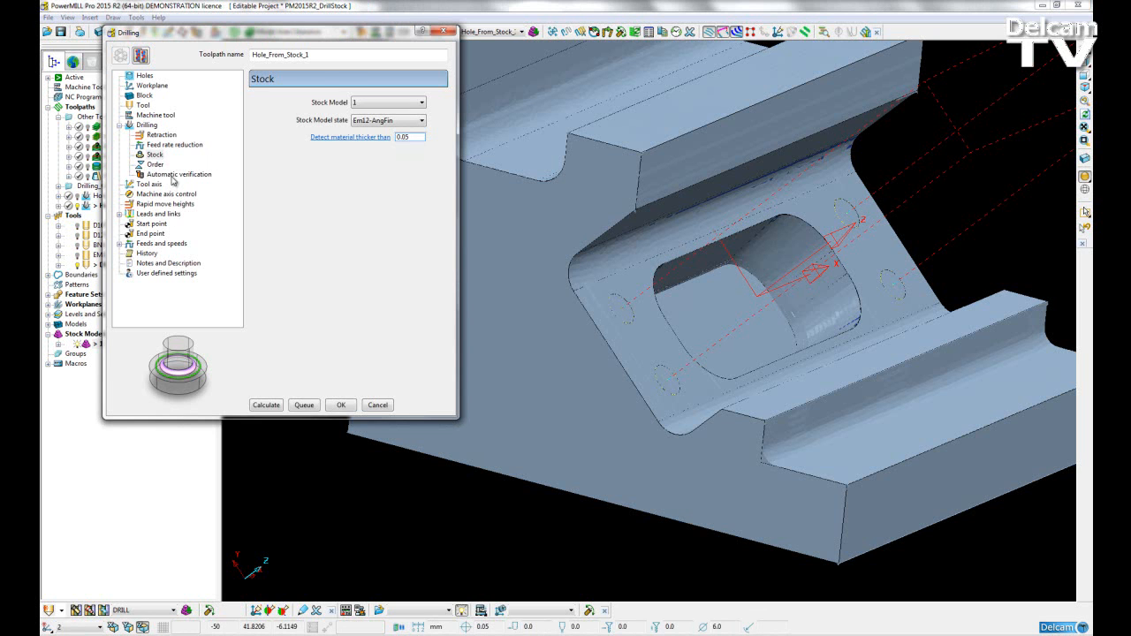
Enable automatic collision checking, review the output move options and accept the form.
left_click(180, 175)
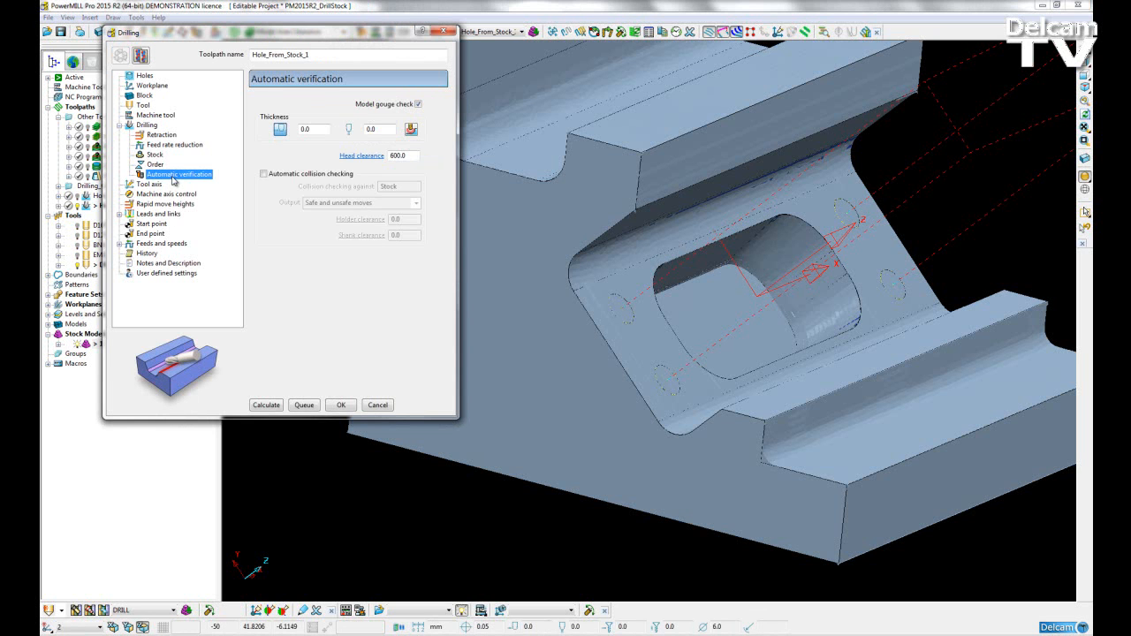
mouse_move(261, 157)
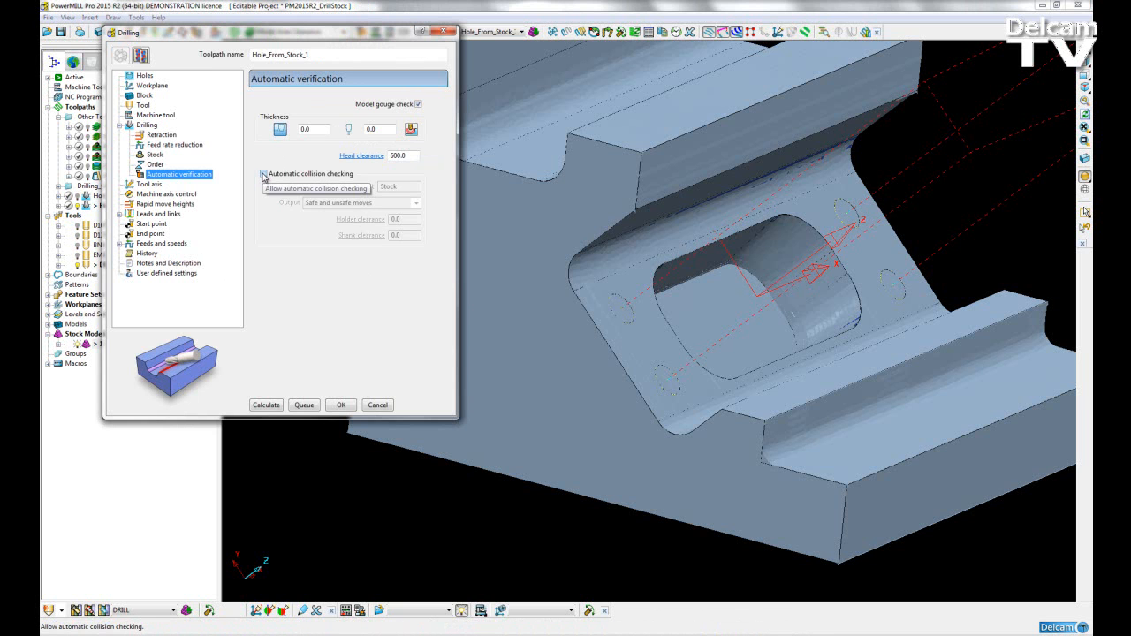
left_click(264, 173)
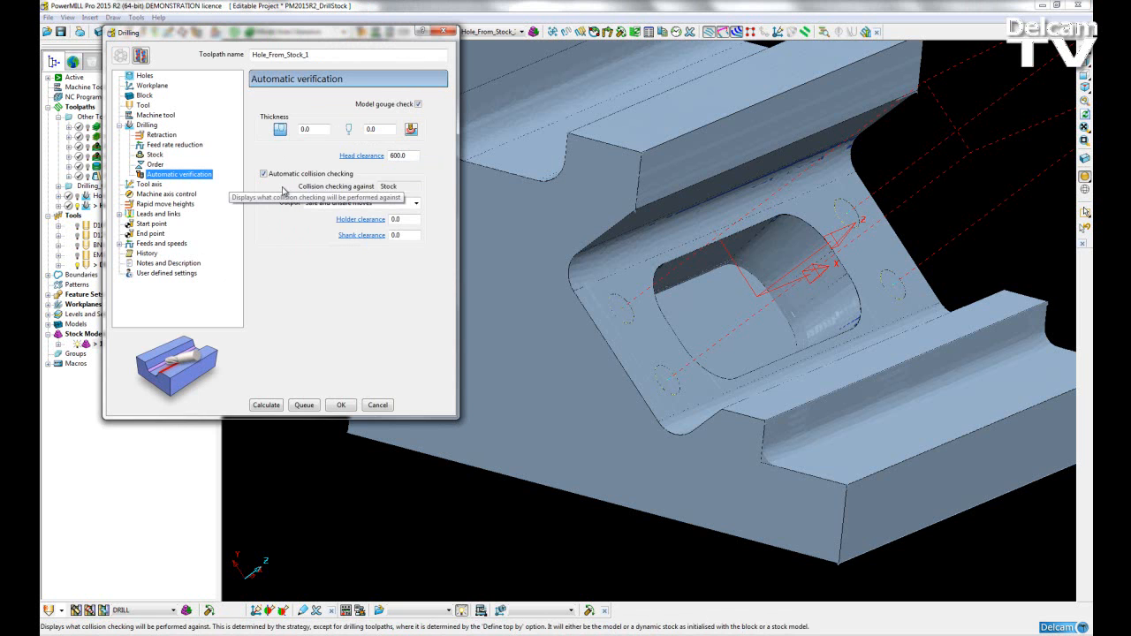
mouse_move(319, 187)
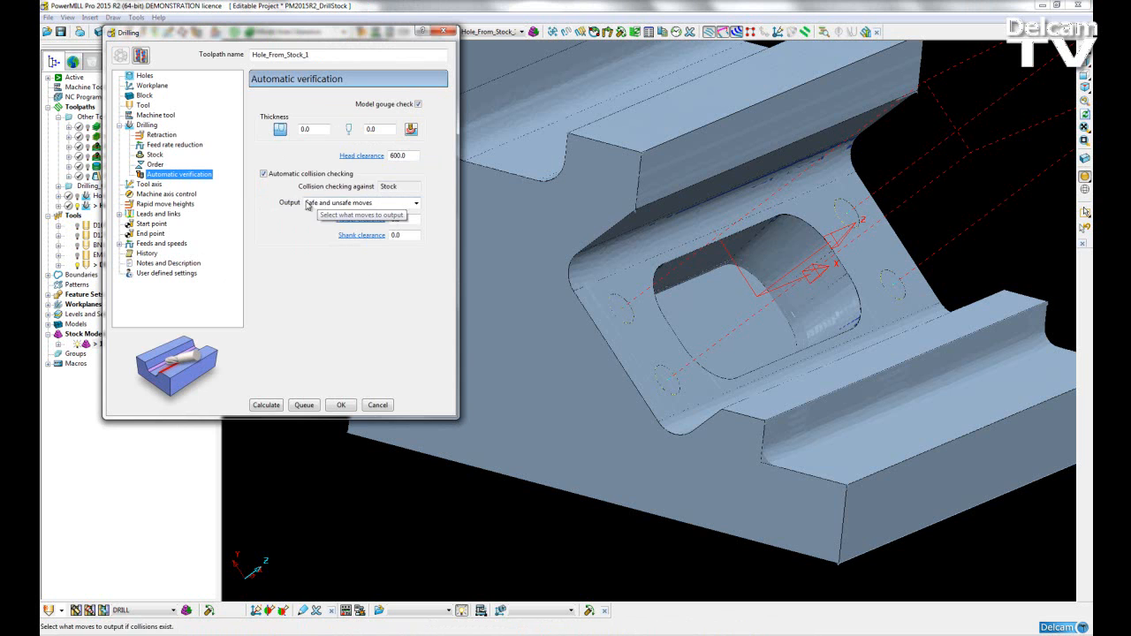
mouse_move(403, 212)
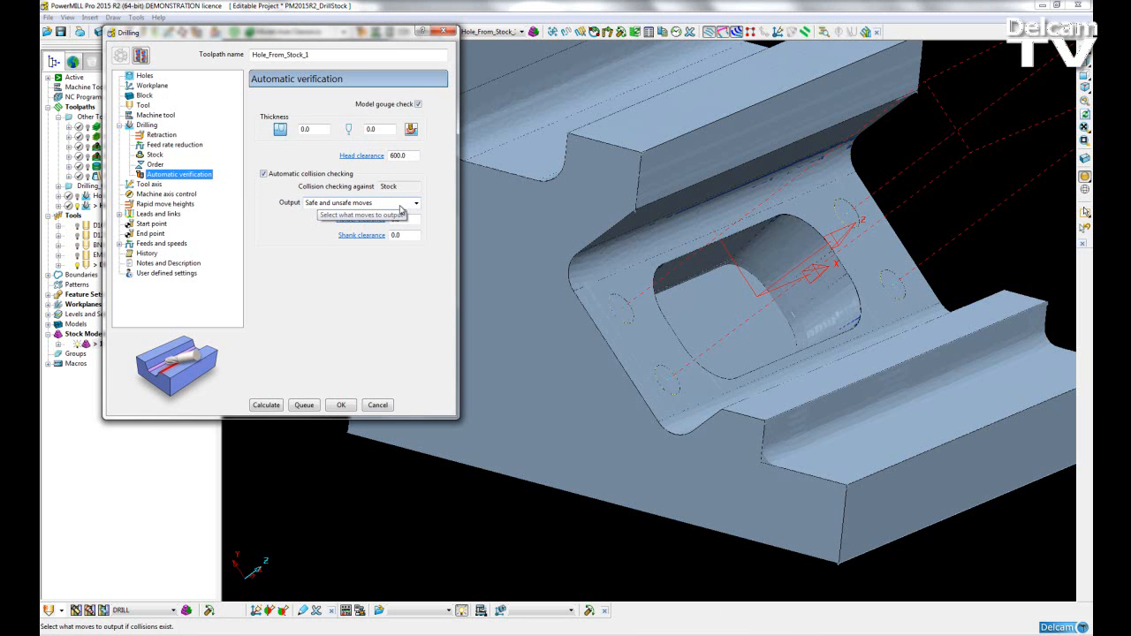
left_click(416, 201)
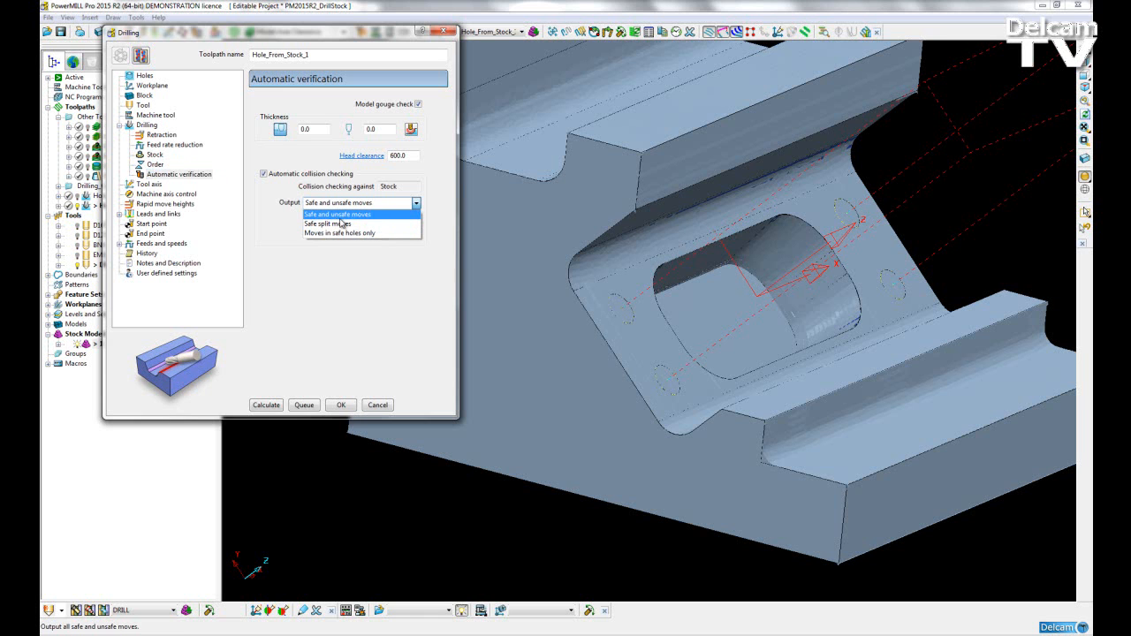
mouse_move(379, 222)
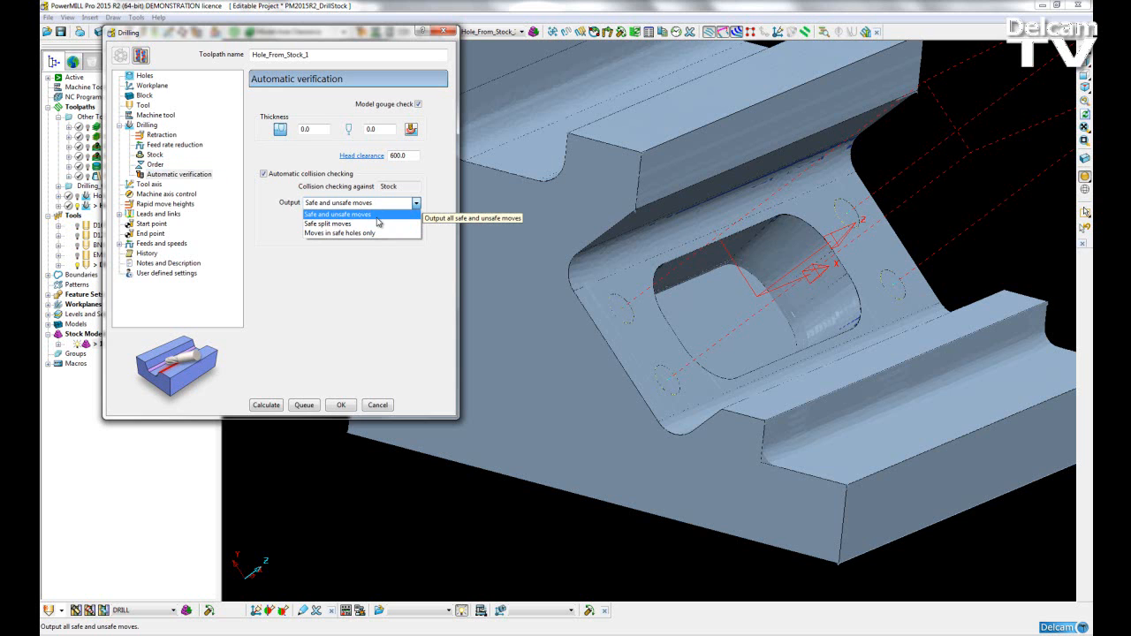
mouse_move(327, 223)
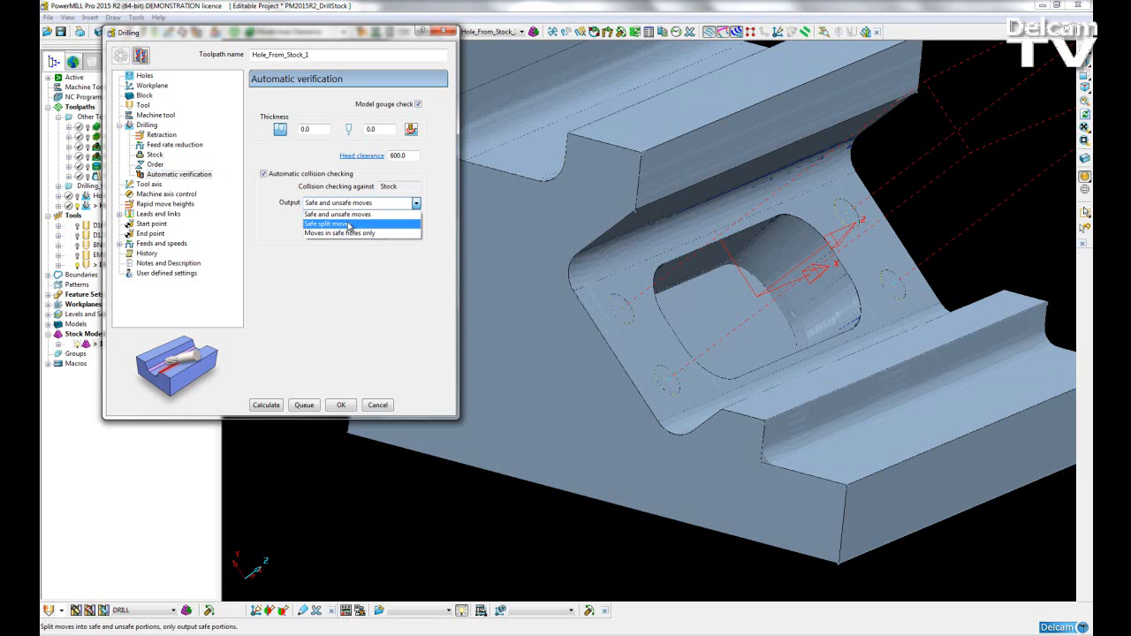
mouse_move(357, 238)
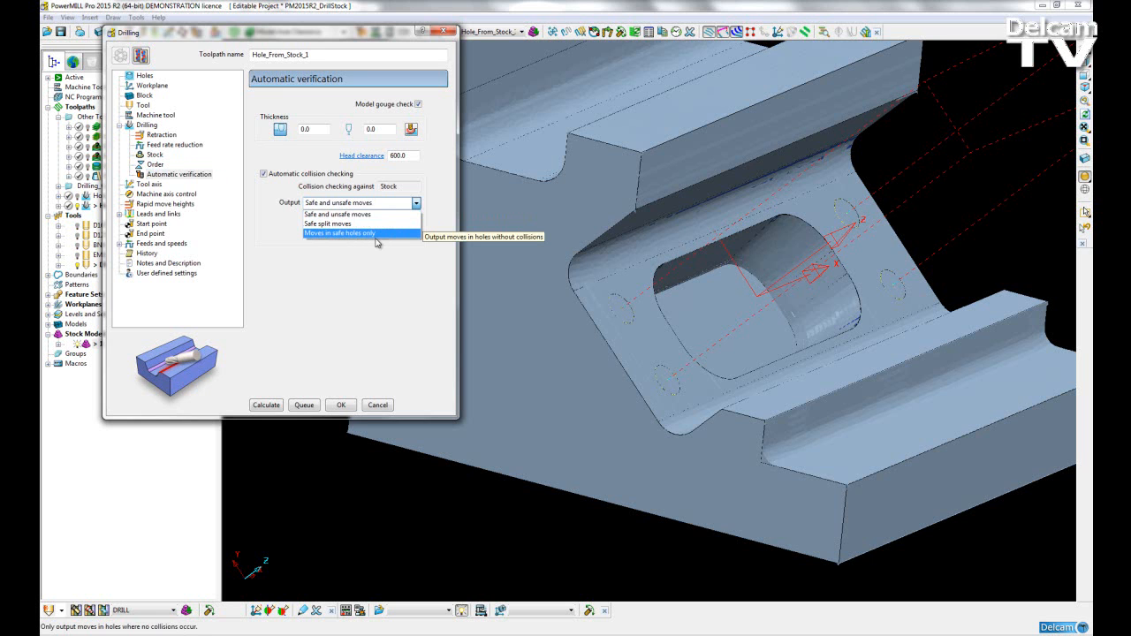
mouse_move(294, 258)
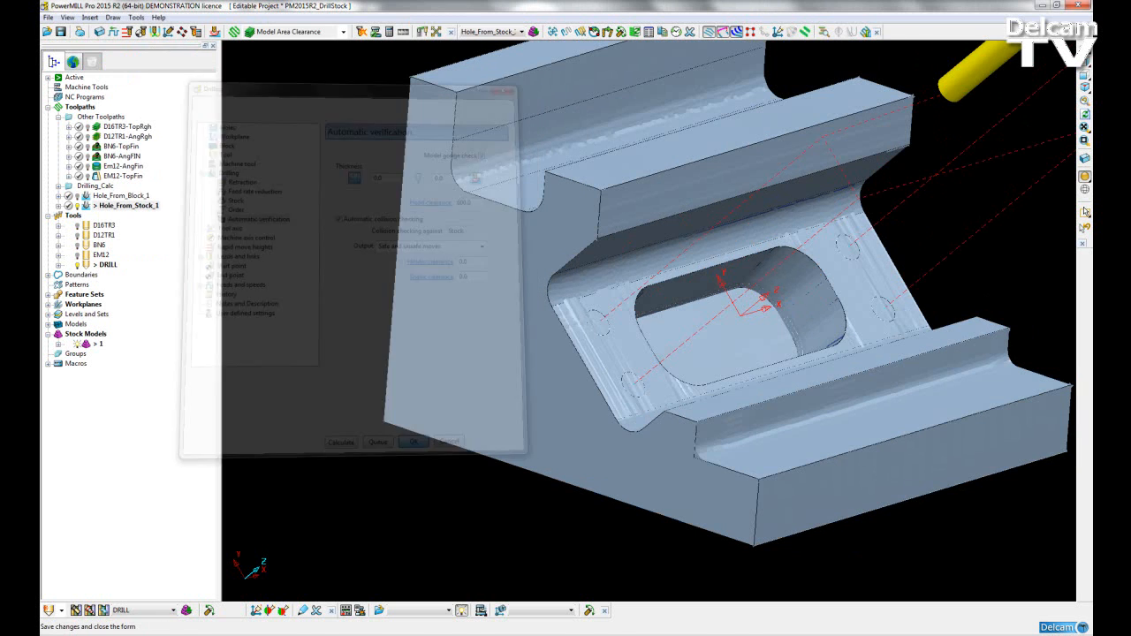
left_click(412, 442)
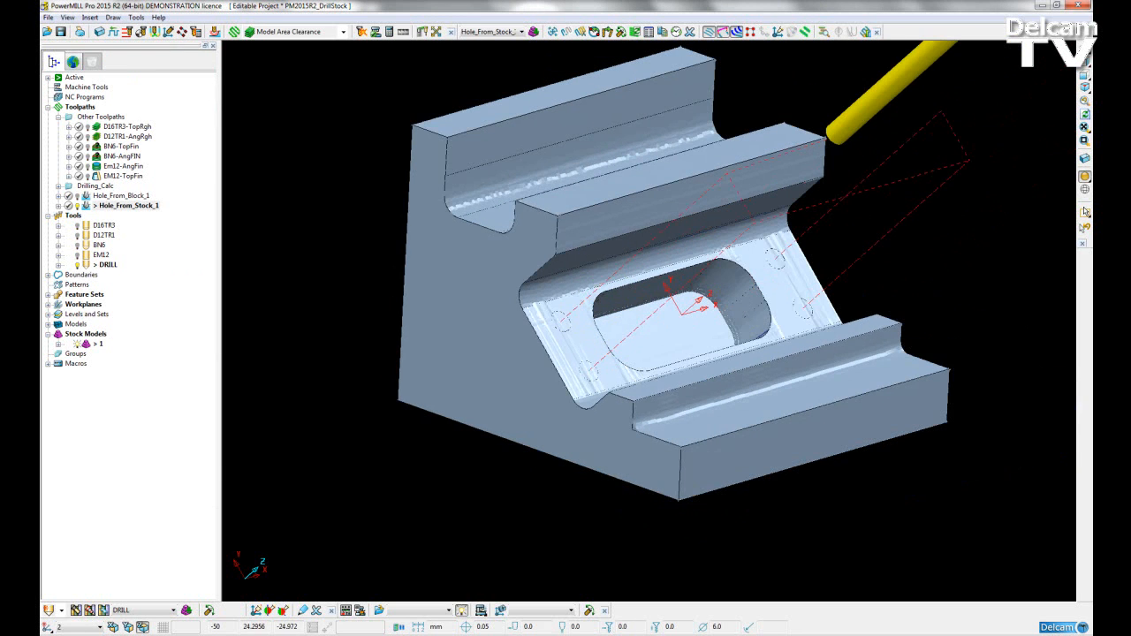